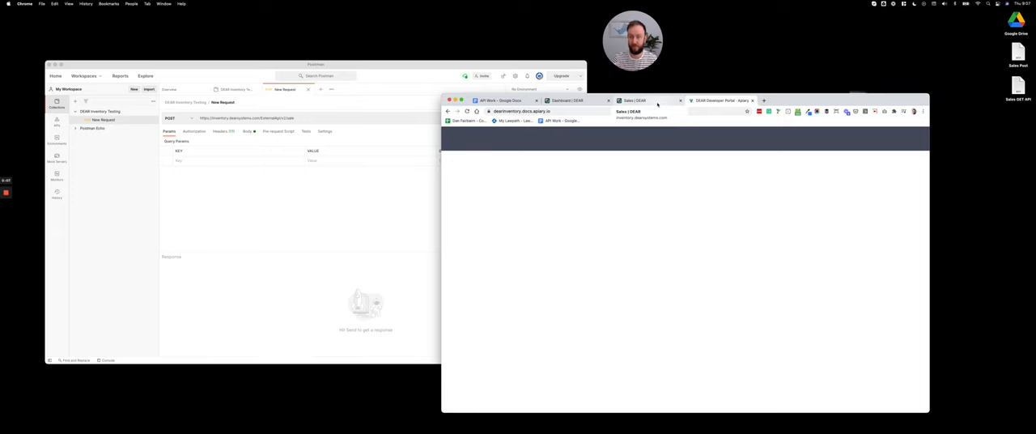
Bring up the DEAR Developer Portal API documentation for reading
left_click(723, 100)
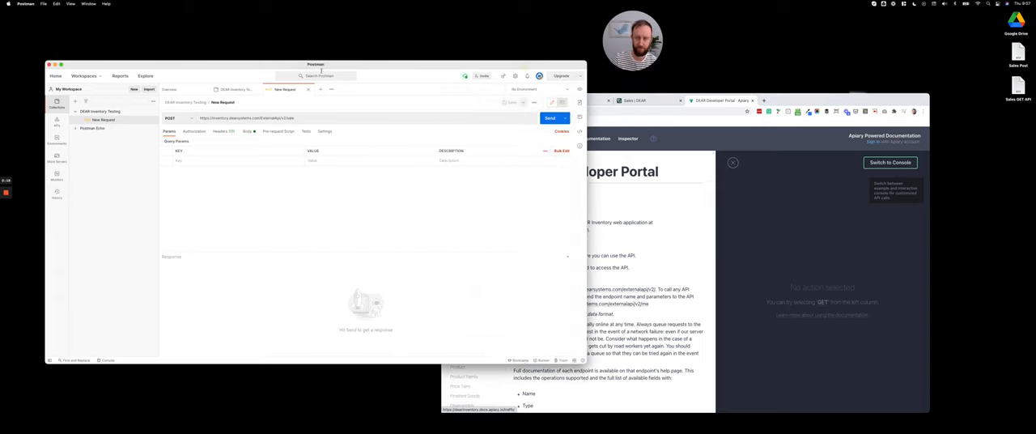
mouse_move(499, 59)
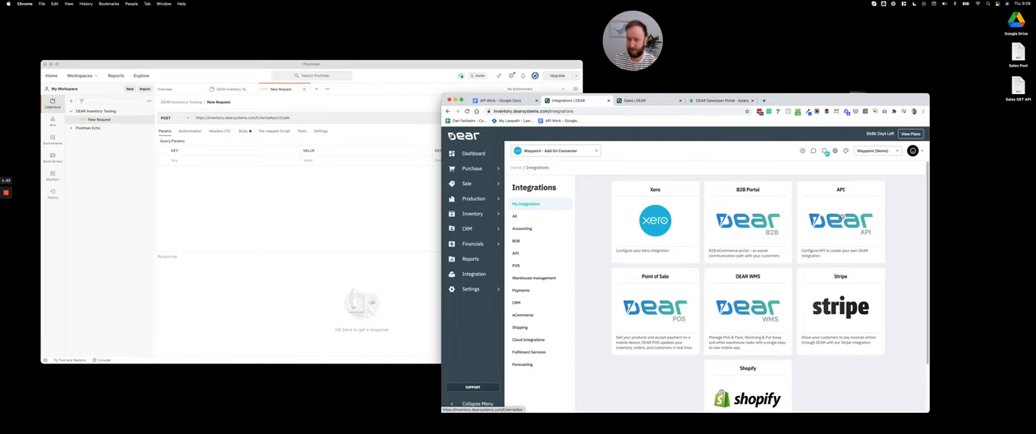
Open the API integration tile and the existing API application listed there
left_click(515, 253)
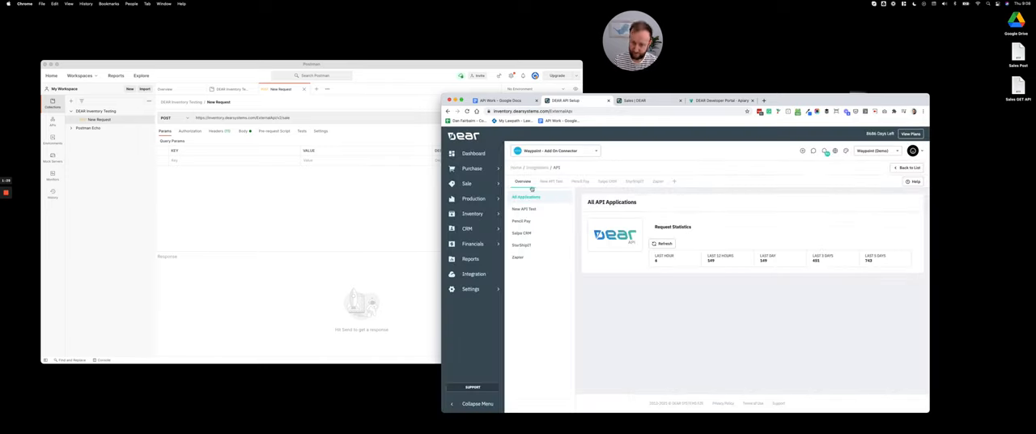
left_click(538, 181)
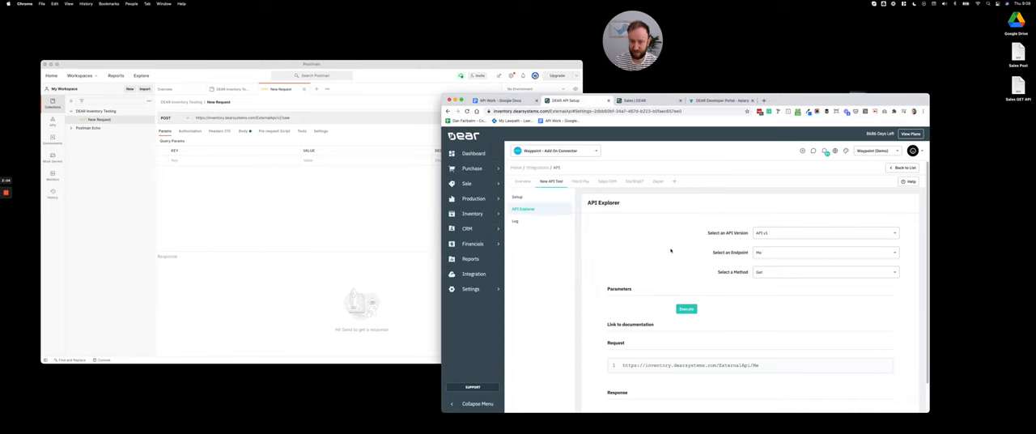
Show the application's request log and look through past GET and POST calls
left_click(515, 222)
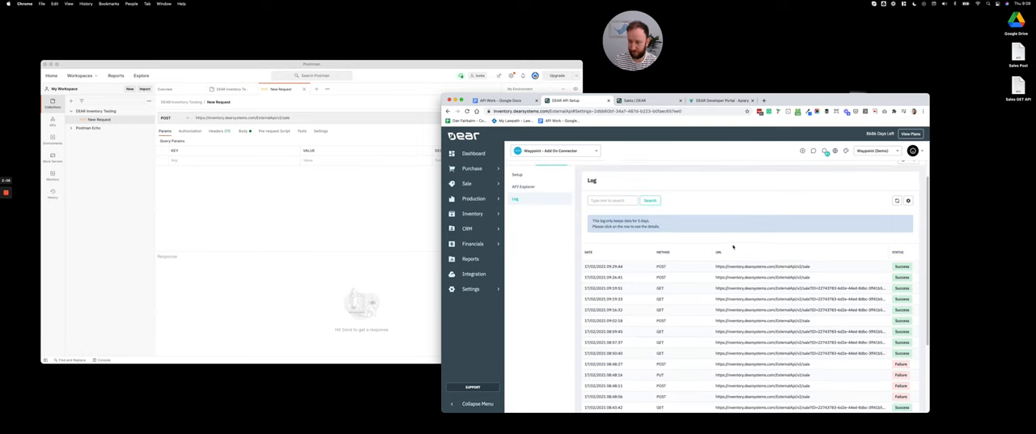
scroll("down", 3)
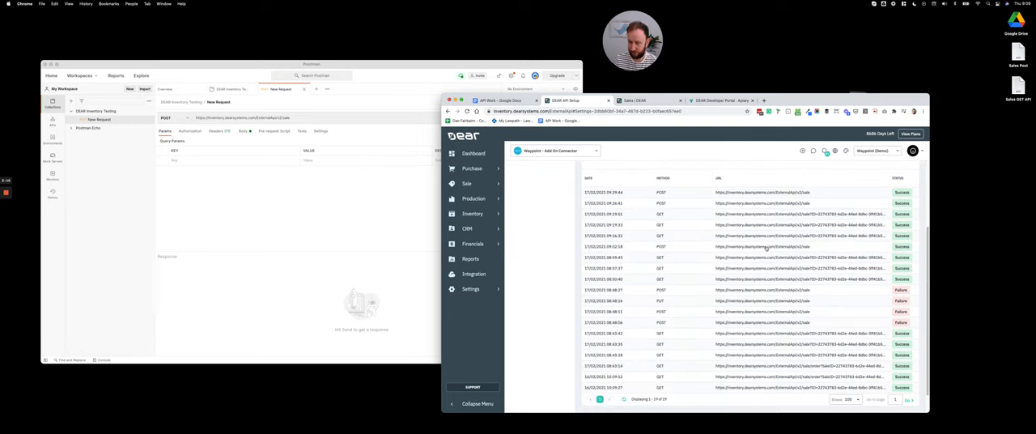
mouse_move(774, 269)
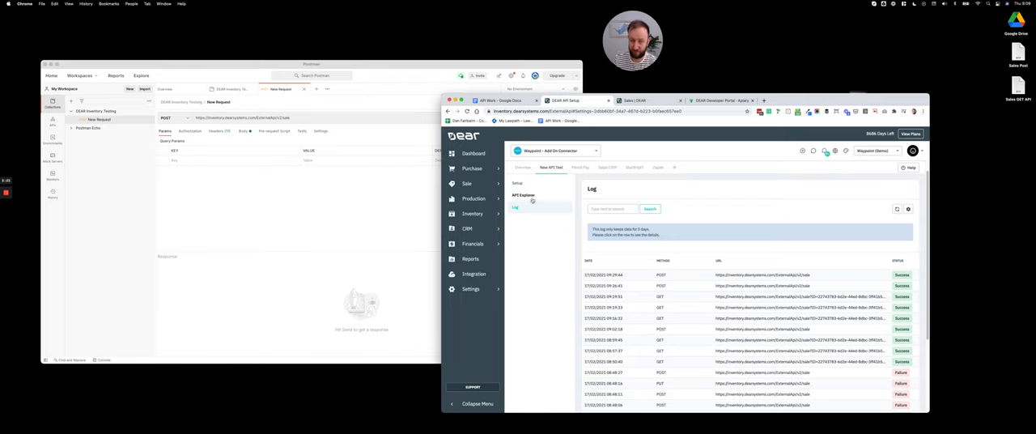
In API Explorer run a GET on the Sale endpoint for one sale ID and view its JSON response
left_click(523, 194)
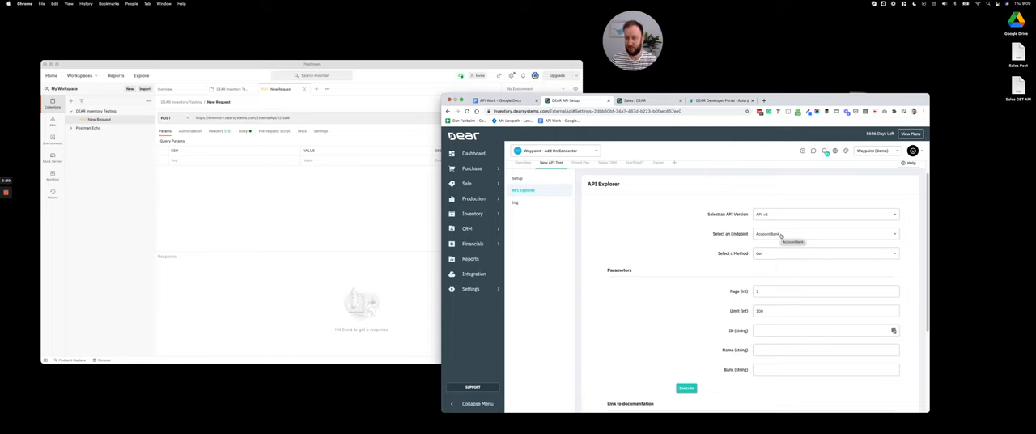
left_click(826, 233)
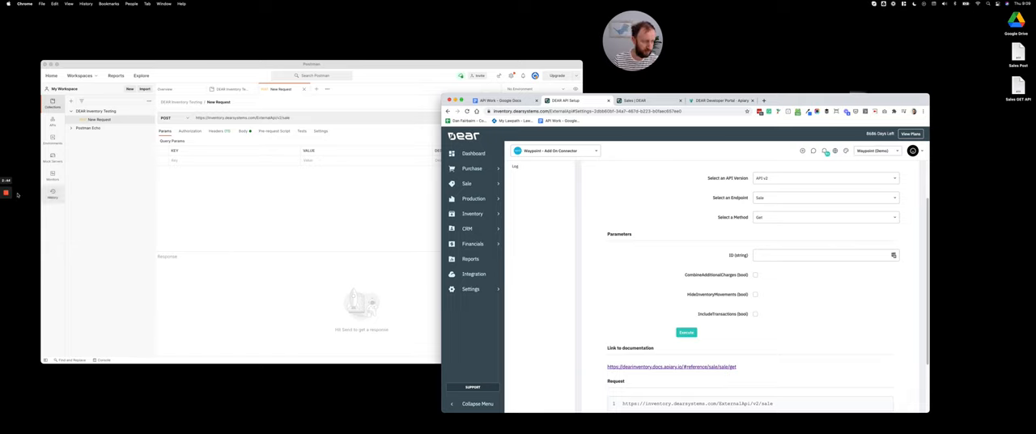
mouse_move(771, 269)
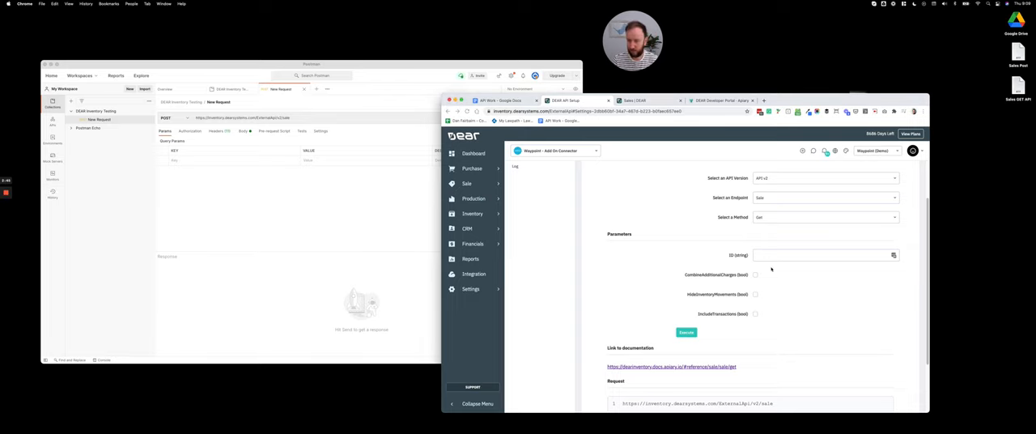
left_click(687, 331)
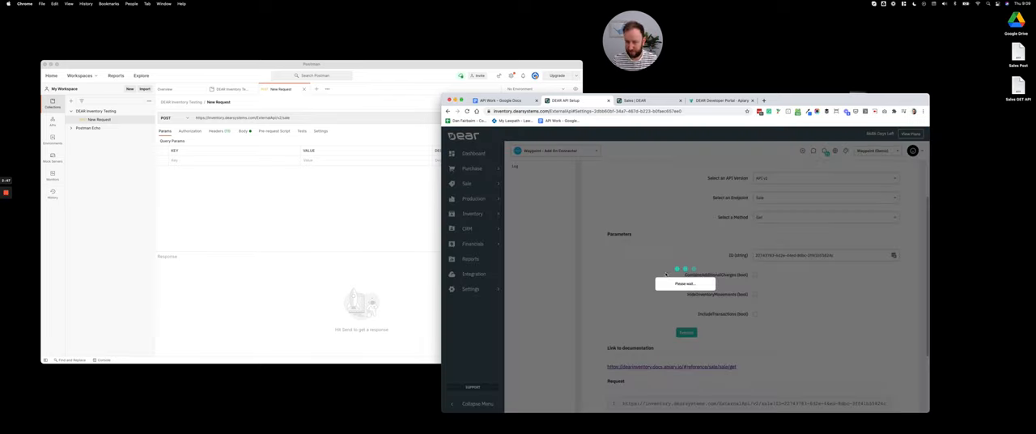
left_click(686, 230)
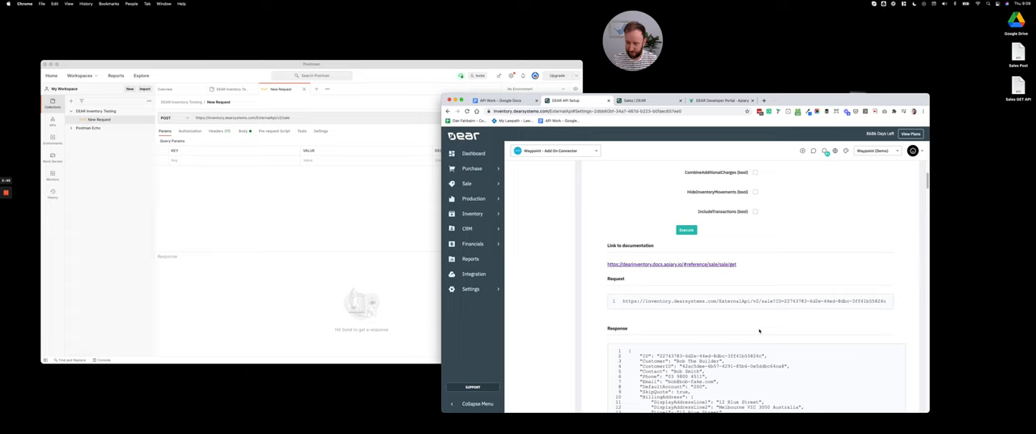
scroll("down", 3)
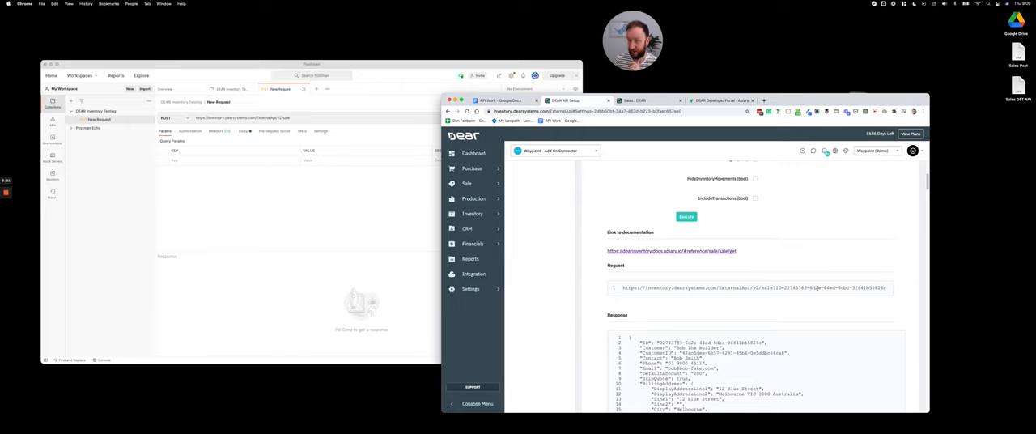
left_click(466, 185)
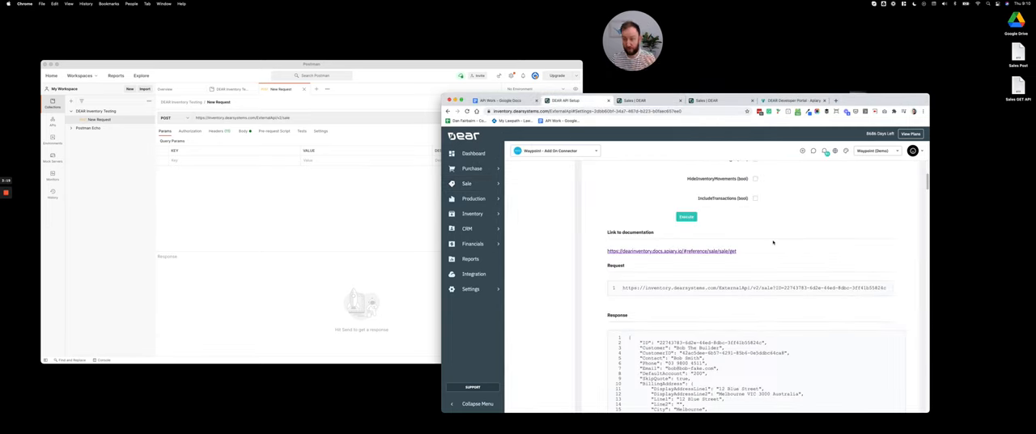
Switch to the SaleList endpoint filtered by UpdatedSince and OrderStatus AUTHORISED, generating its request URL
left_click(826, 210)
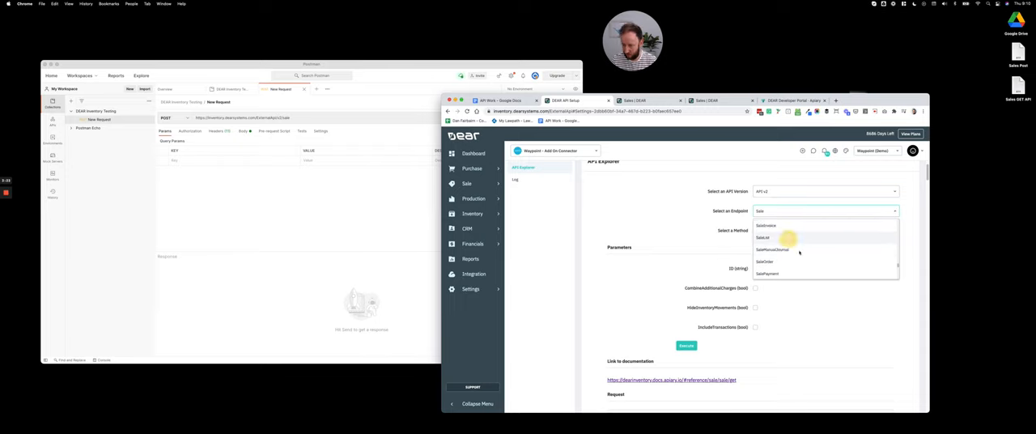
left_click(762, 236)
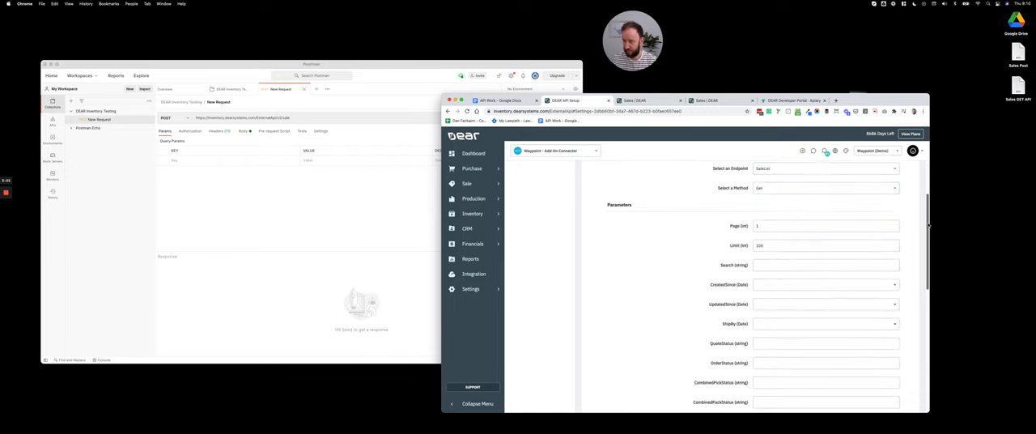
scroll("down", 3)
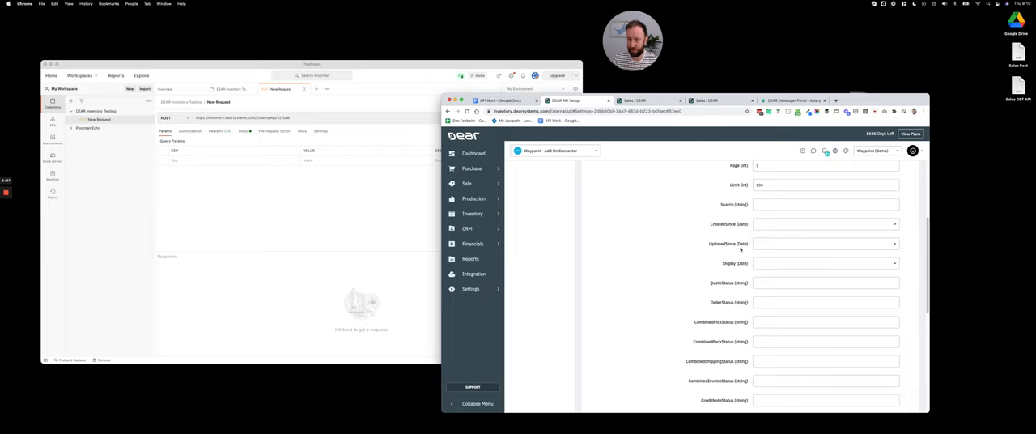
scroll("down", 3)
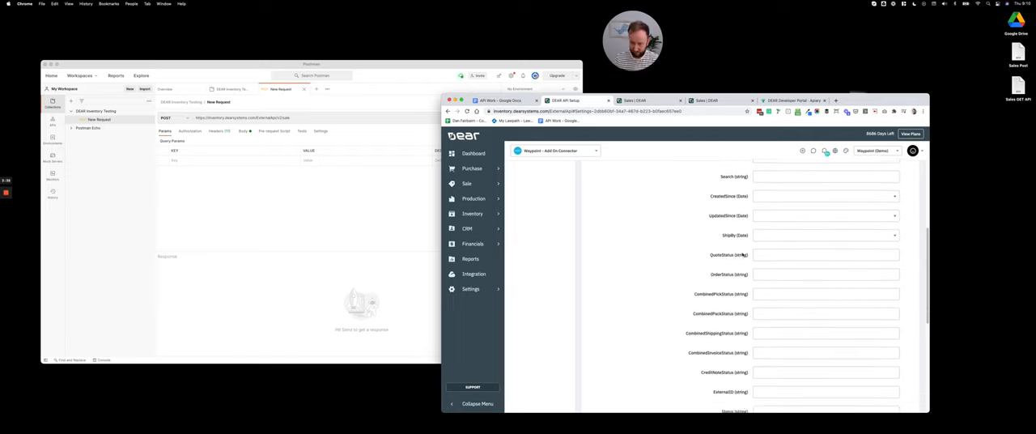
type("AUTHORISED")
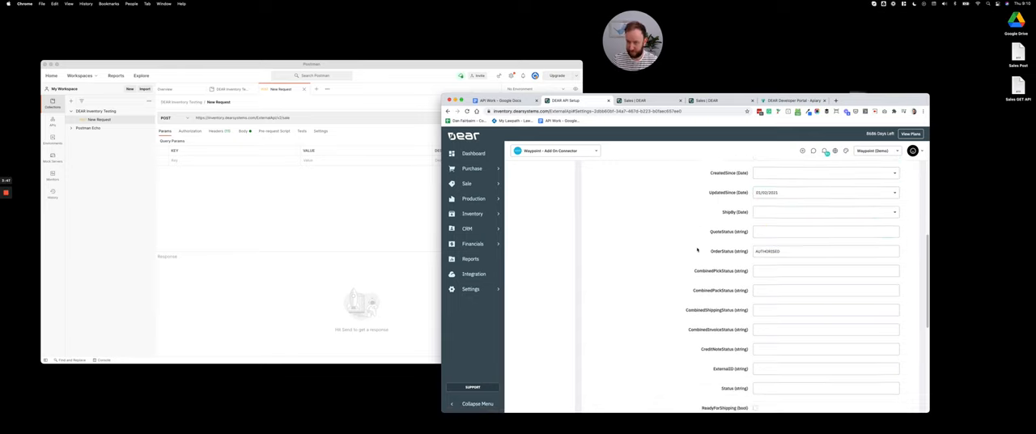
scroll("down", 3)
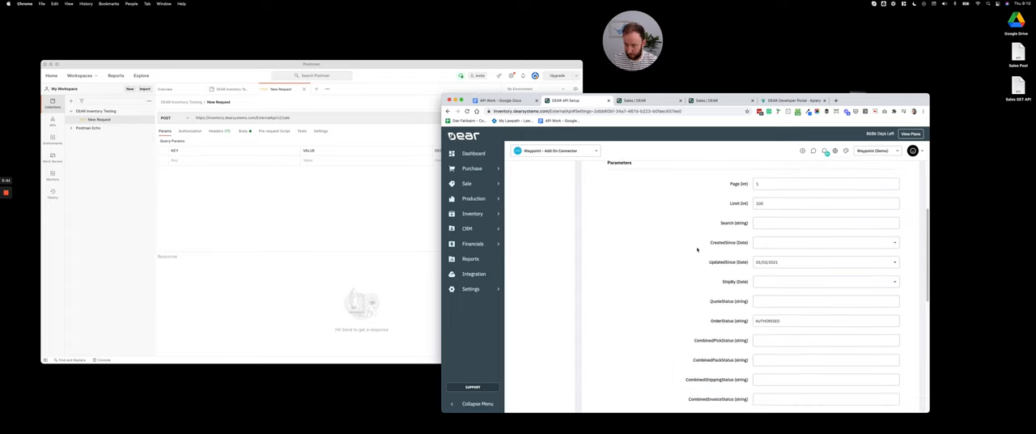
scroll("down", 3)
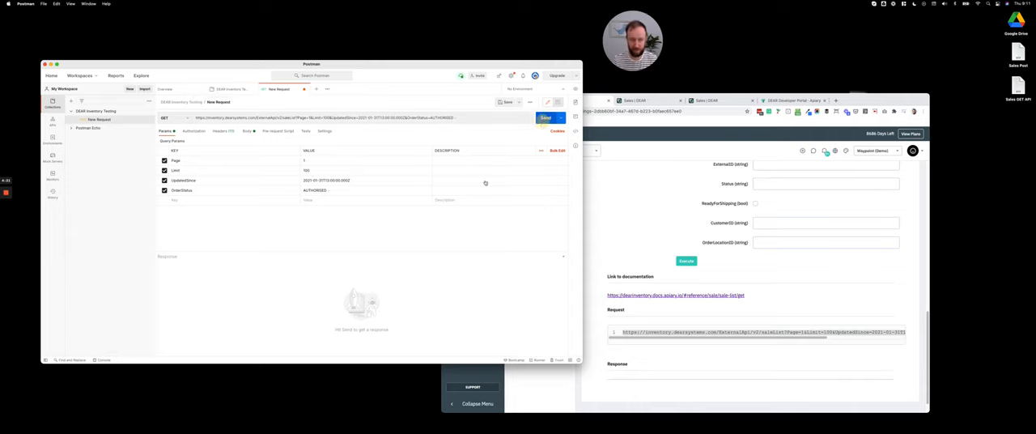
Send the sale list request in Postman and read through the JSON list of authorised sales
left_click(546, 118)
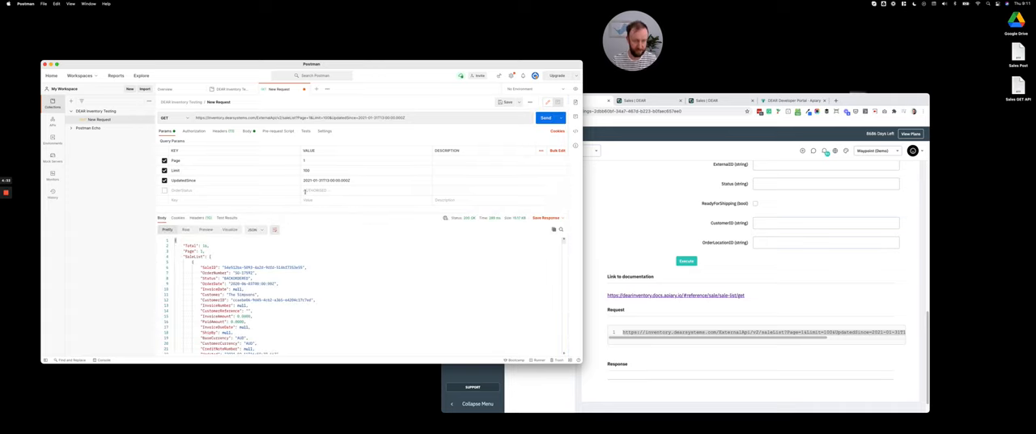
scroll("down", 3)
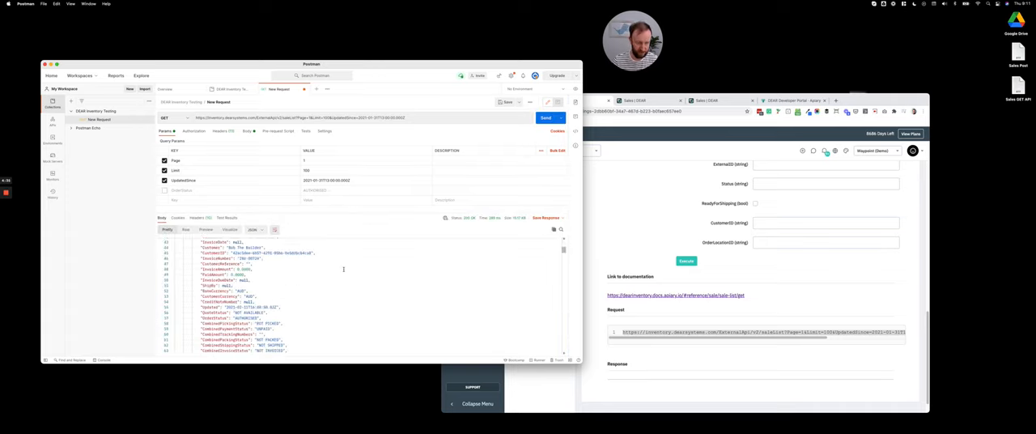
scroll("down", 3)
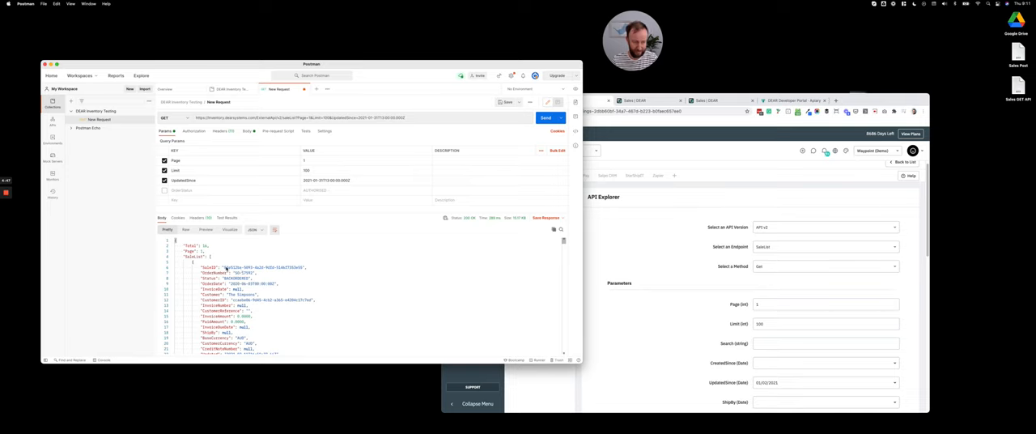
scroll("down", 3)
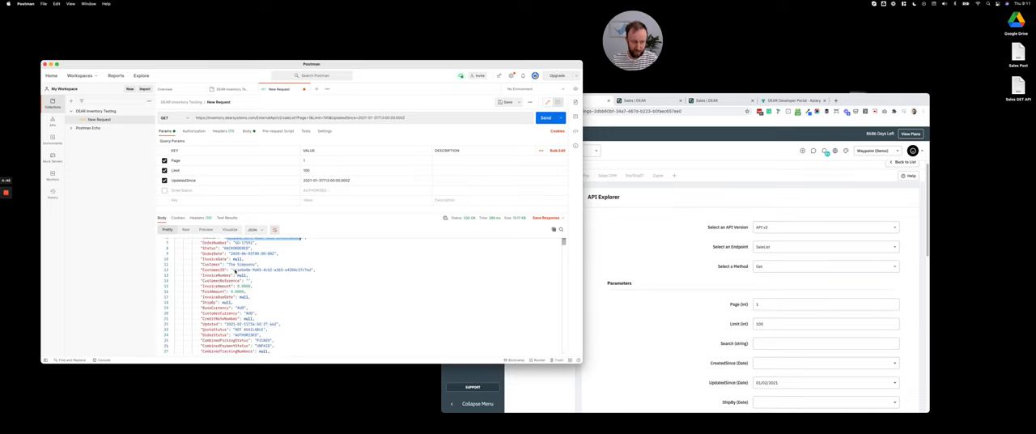
scroll("down", 3)
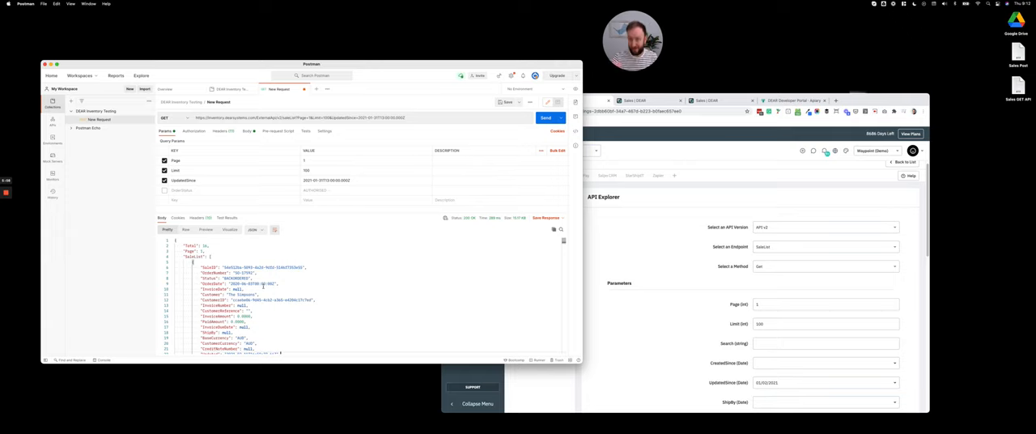
double_click(256, 267)
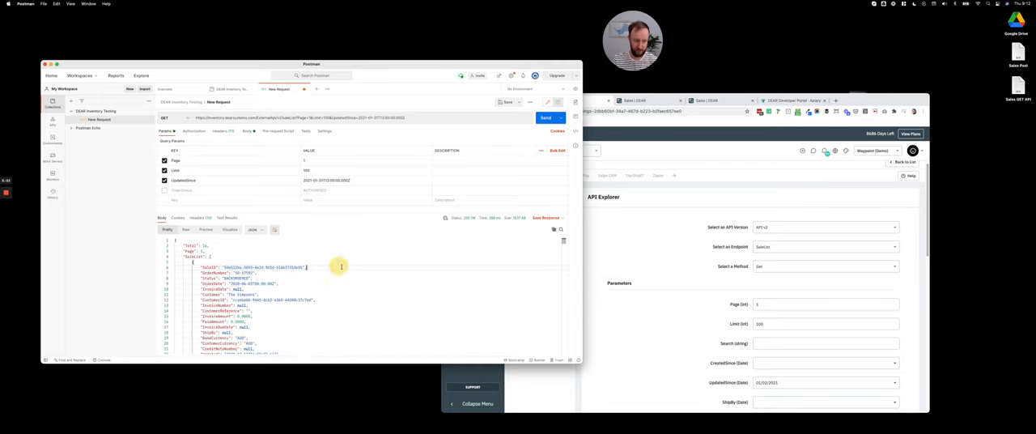
scroll("down", 3)
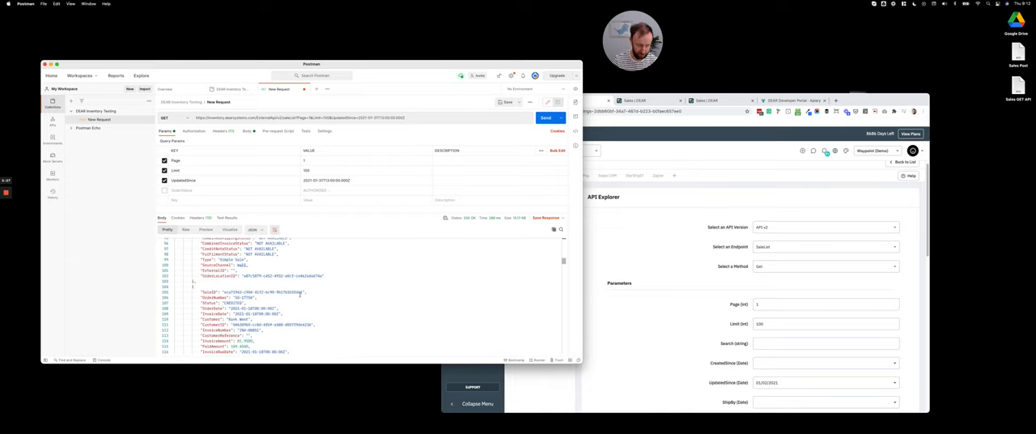
double_click(243, 291)
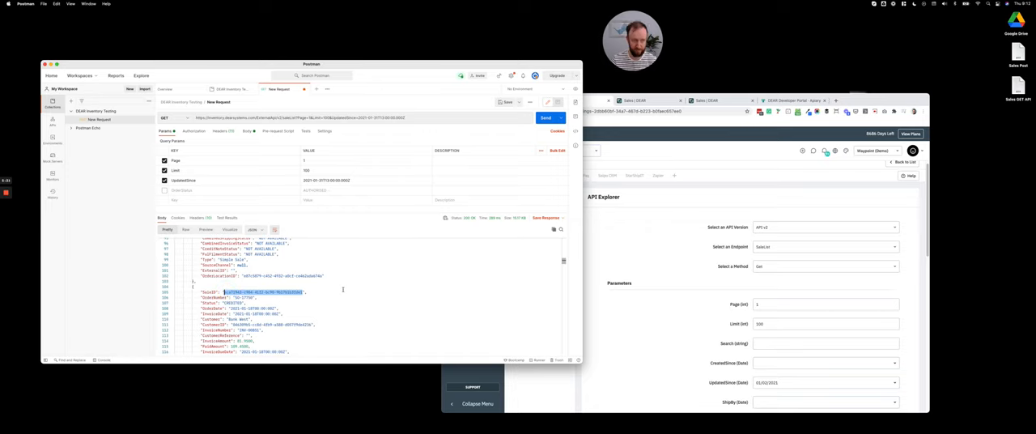
Pick the Sale endpoint, fill in the copied sale ID and execute the request
left_click(824, 246)
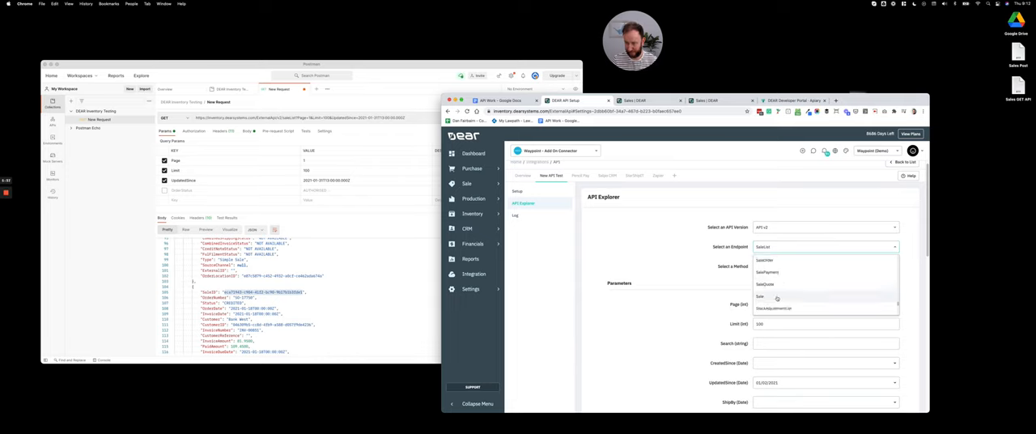
left_click(759, 296)
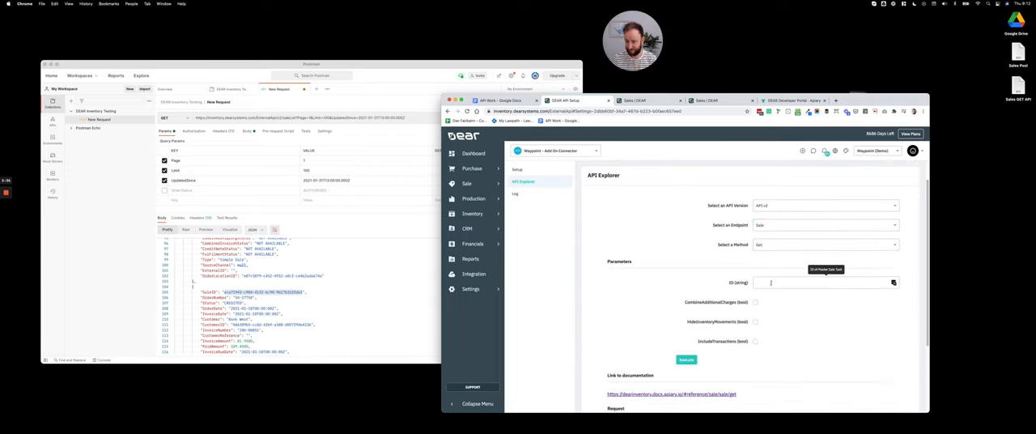
left_click(687, 275)
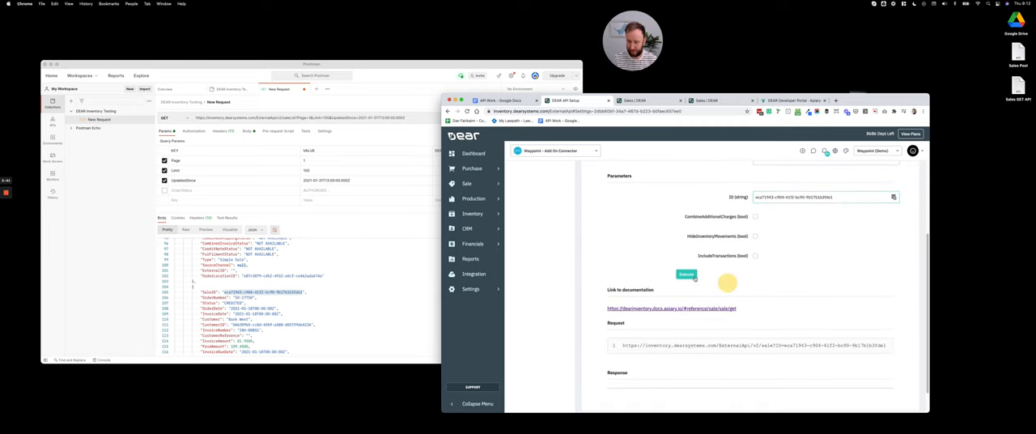
left_click(685, 275)
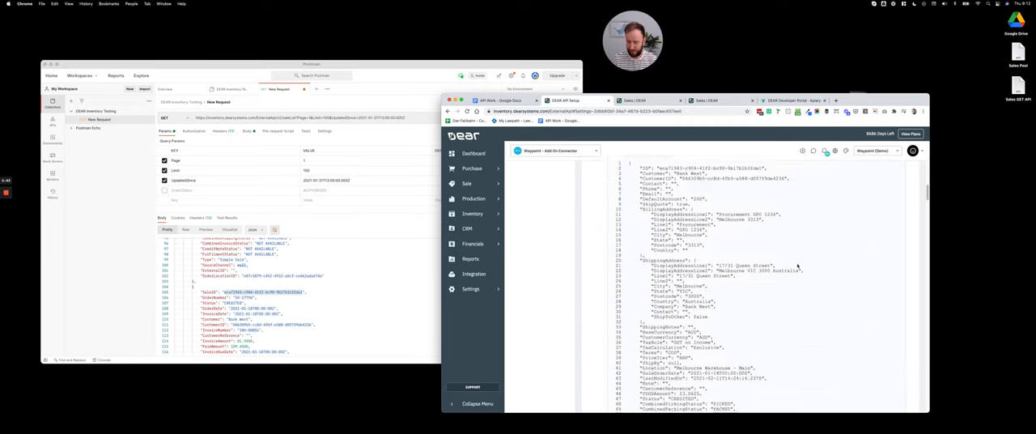
Scroll through the full sale JSON response in the API Explorer Response panel
scroll("down", 3)
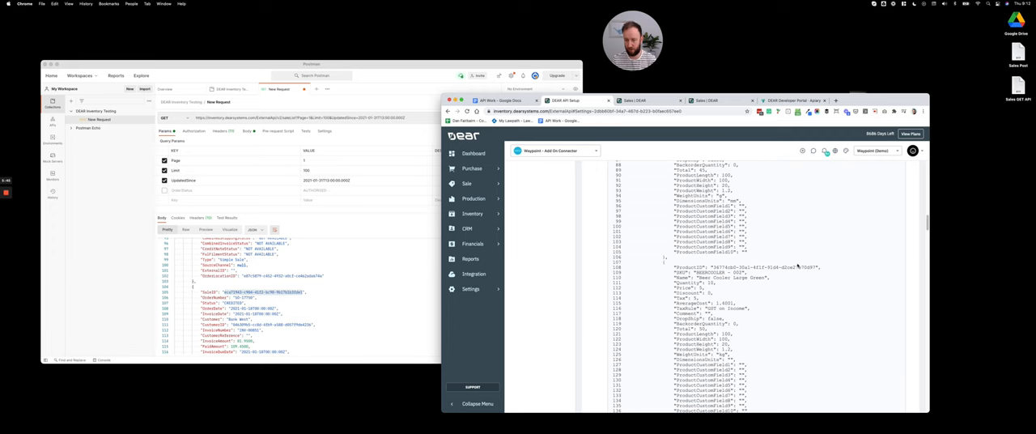
scroll("down", 3)
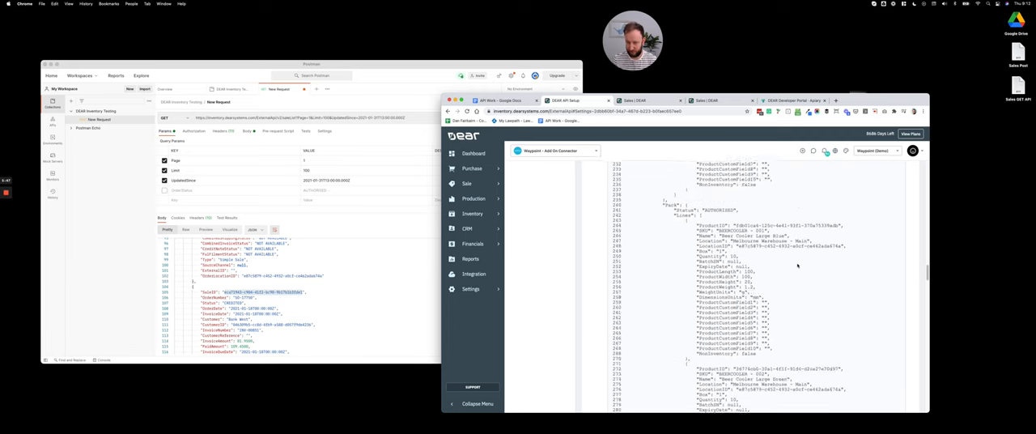
scroll("down", 3)
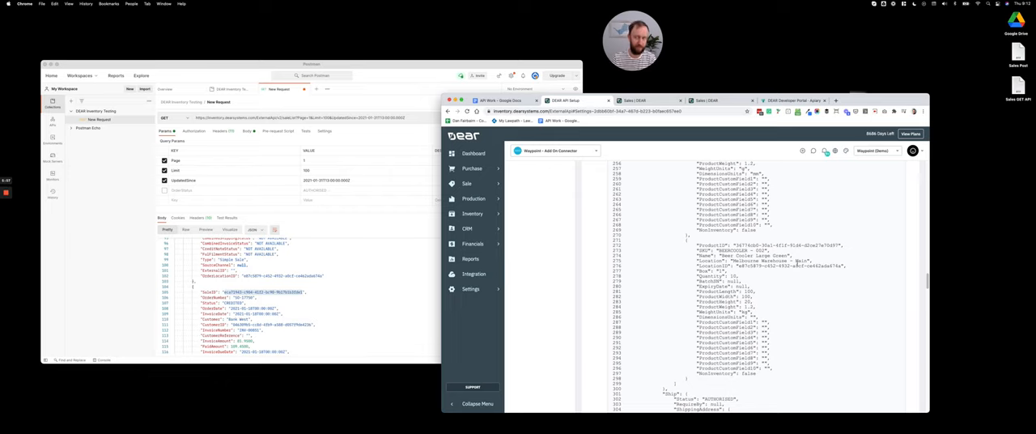
scroll("down", 3)
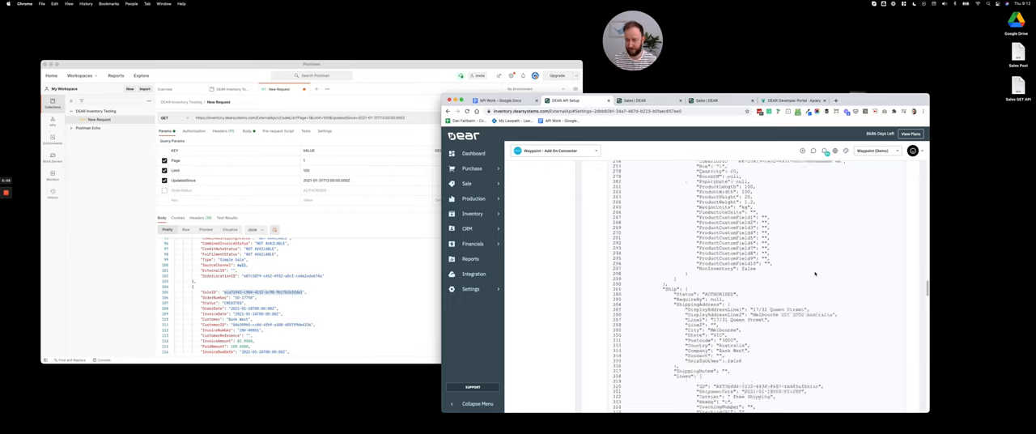
scroll("down", 3)
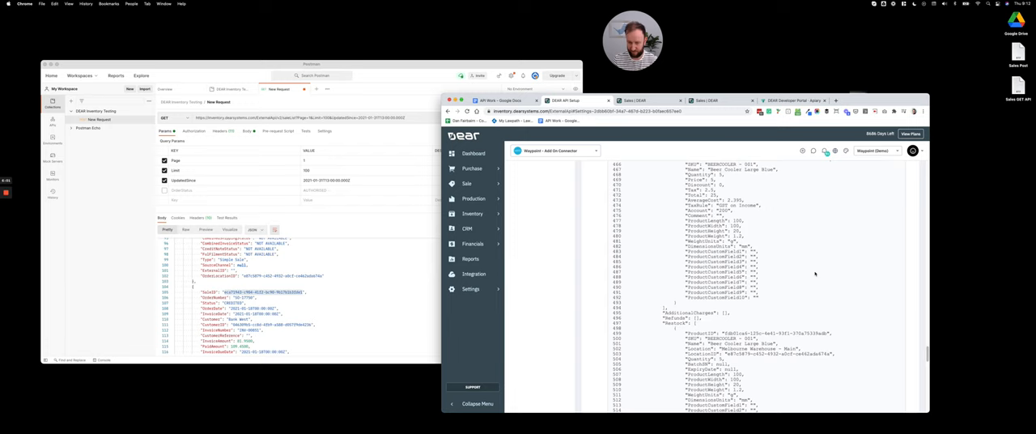
scroll("down", 3)
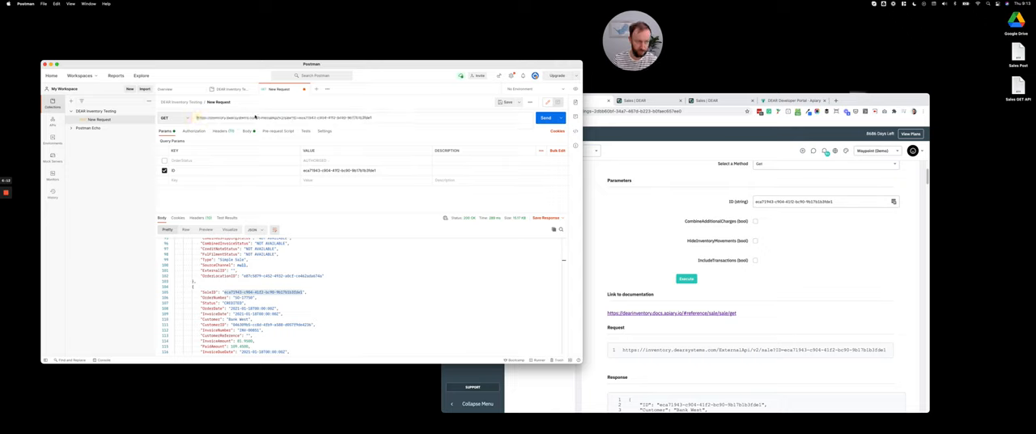
Send the GET sale?ID= request for the single sale and wait on its response
left_click(549, 116)
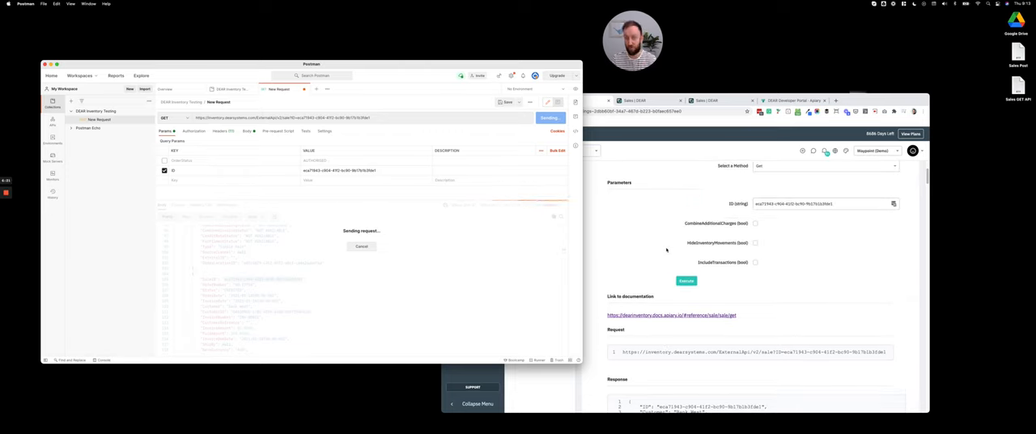
mouse_move(652, 238)
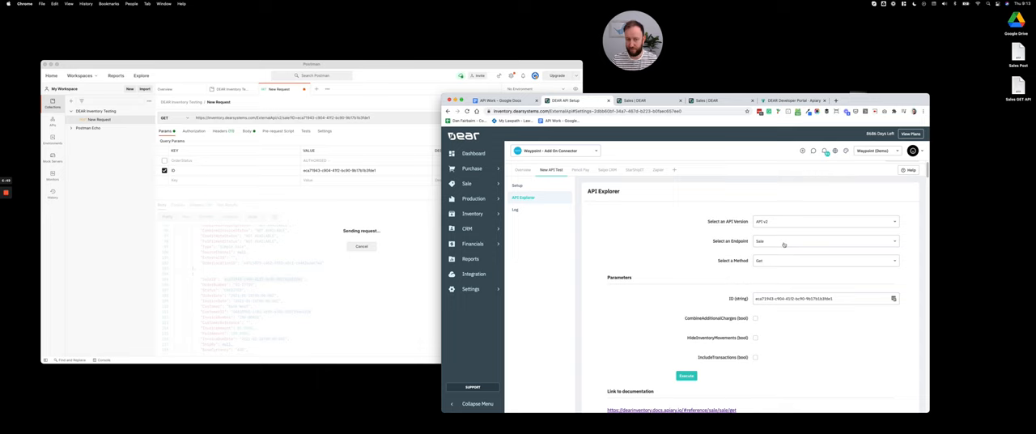
left_click(548, 118)
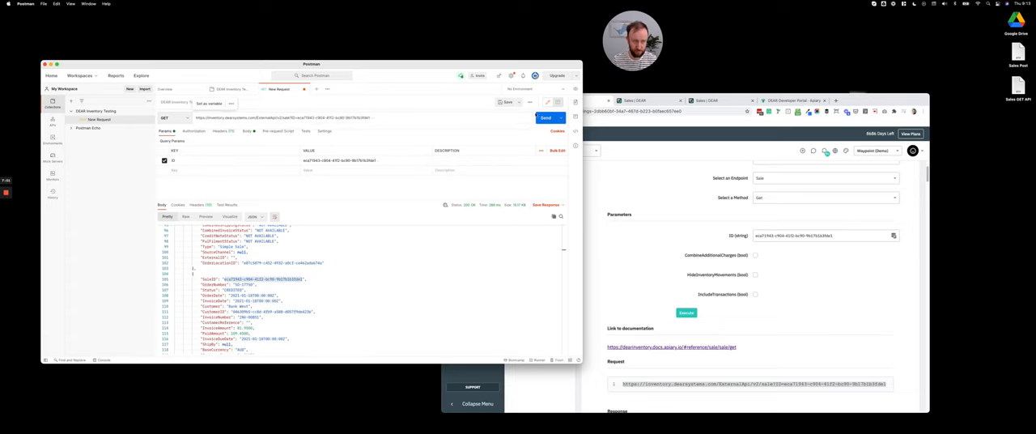
Resend the single-sale request and read its order lines and fulfilment details in Pretty view
left_click(543, 117)
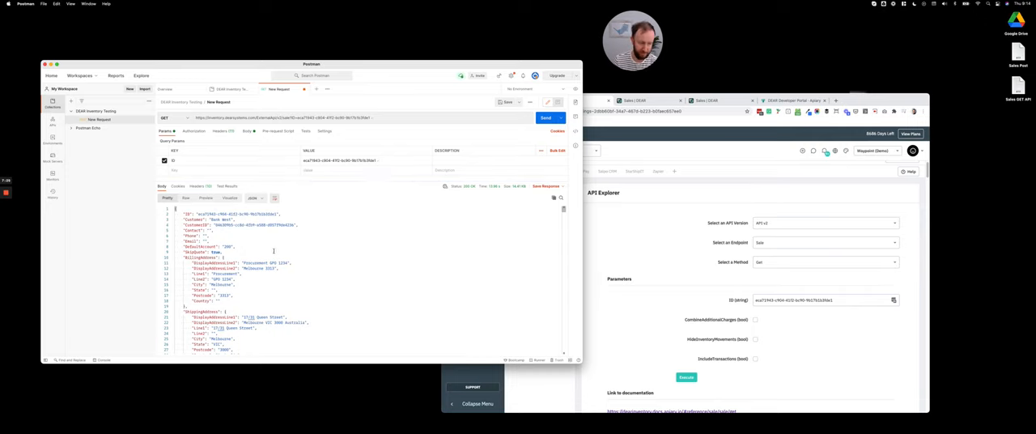
scroll("down", 3)
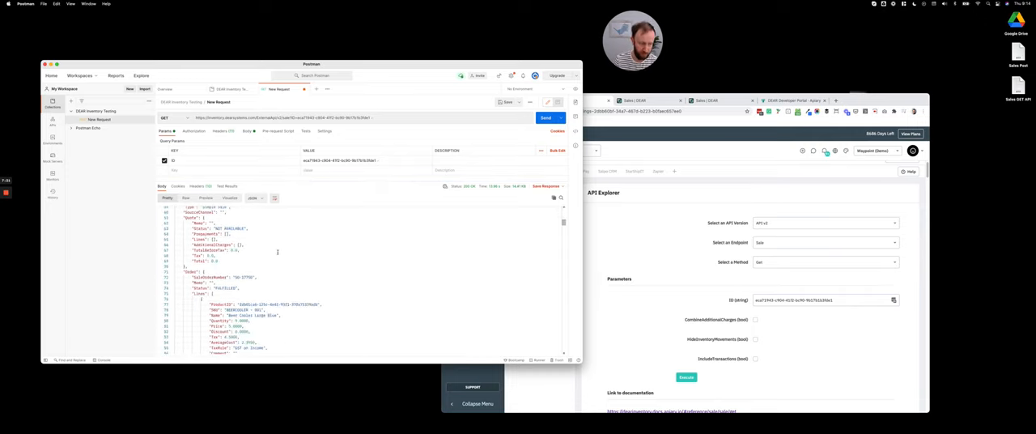
scroll("down", 3)
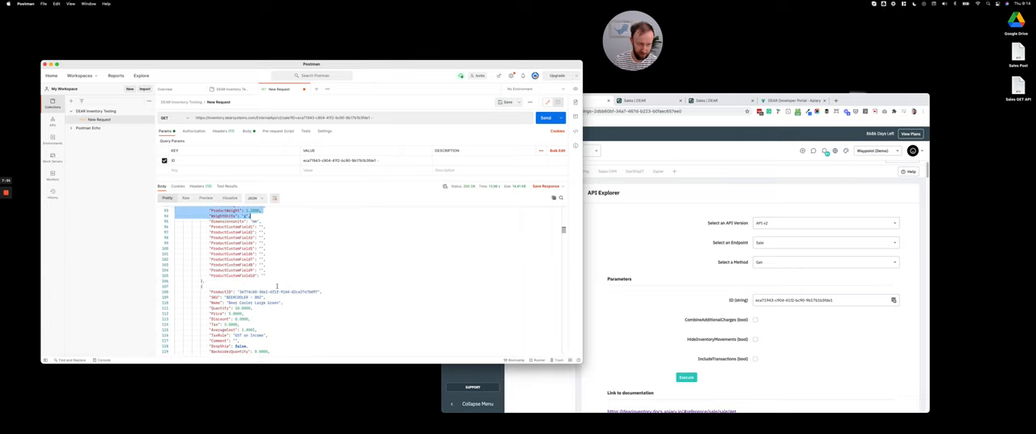
scroll("down", 3)
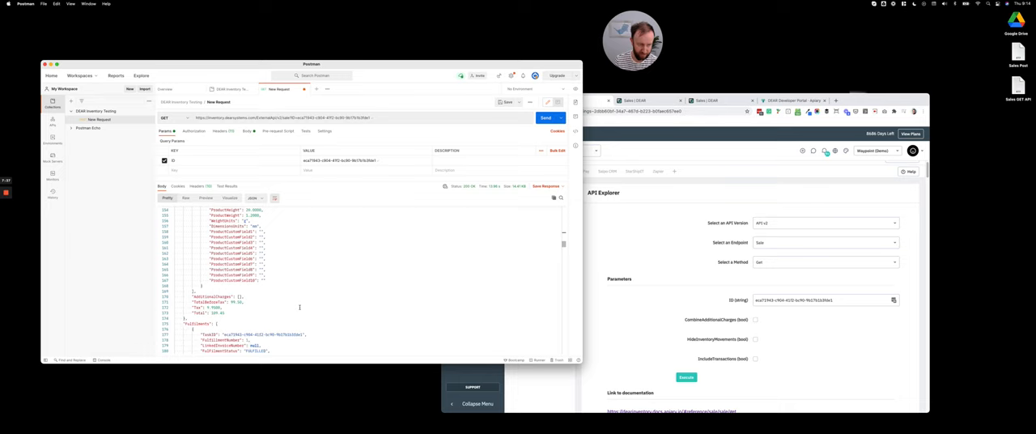
scroll("down", 3)
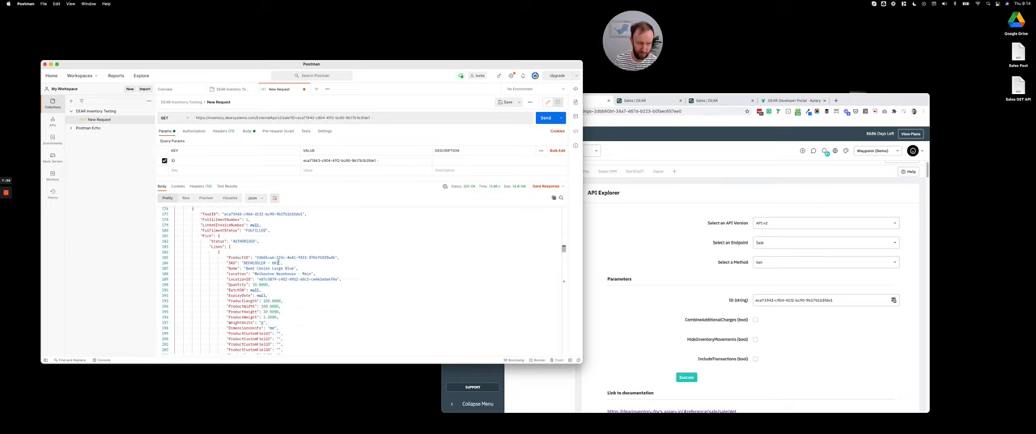
scroll("down", 3)
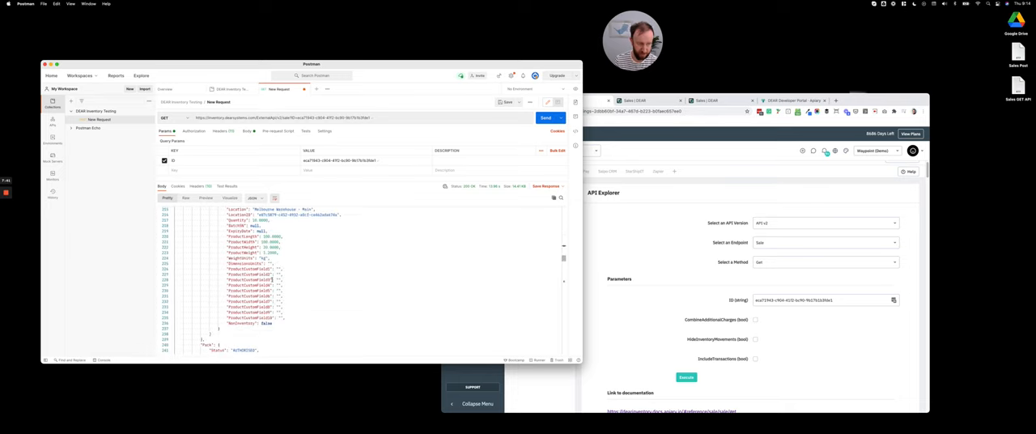
scroll("down", 3)
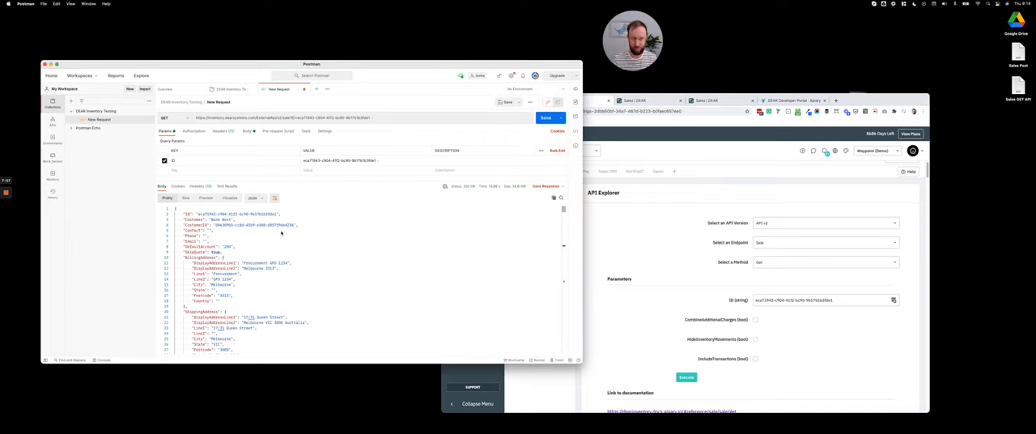
Run the SaleOrder endpoint for the same SaleID and review its line-item JSON response
left_click(824, 243)
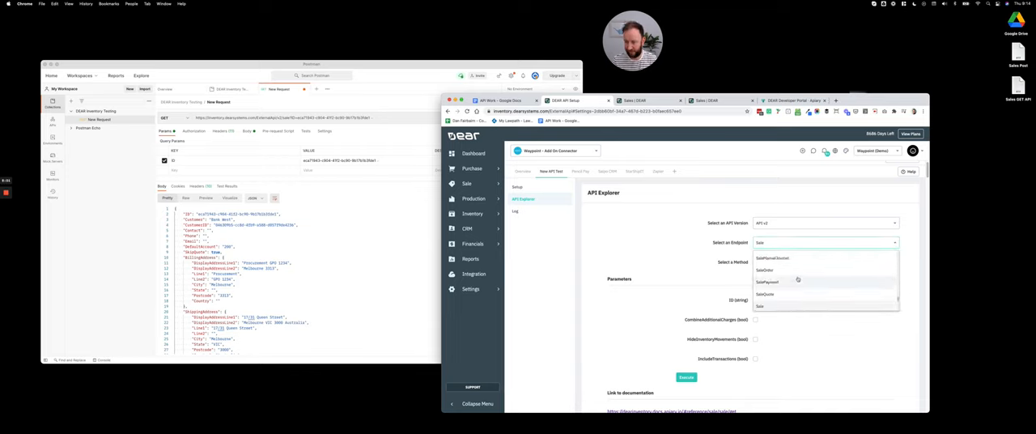
left_click(764, 269)
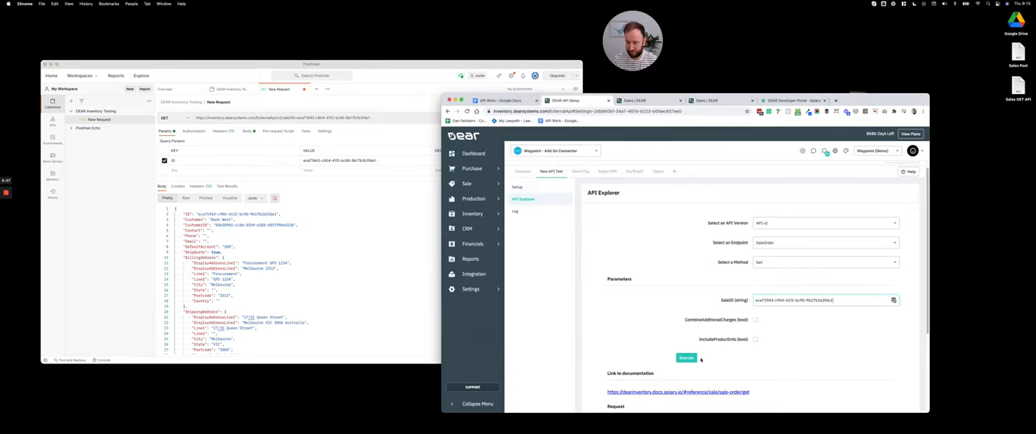
left_click(686, 356)
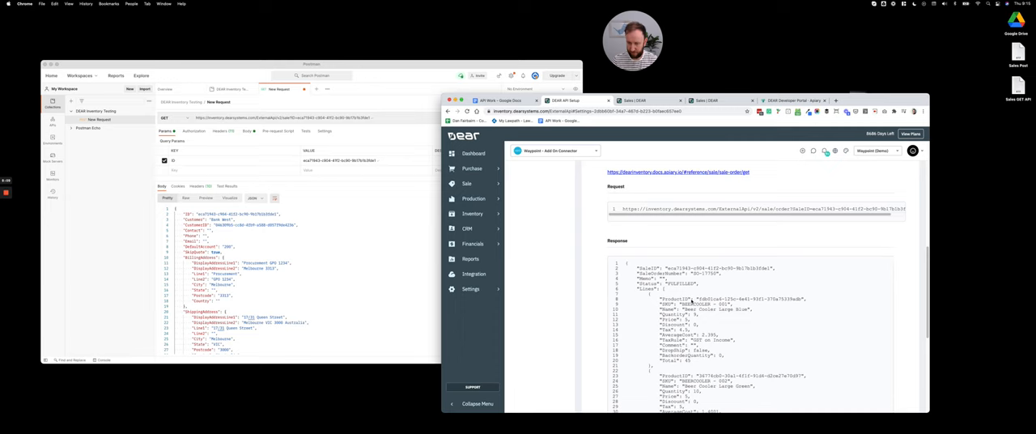
scroll("down", 3)
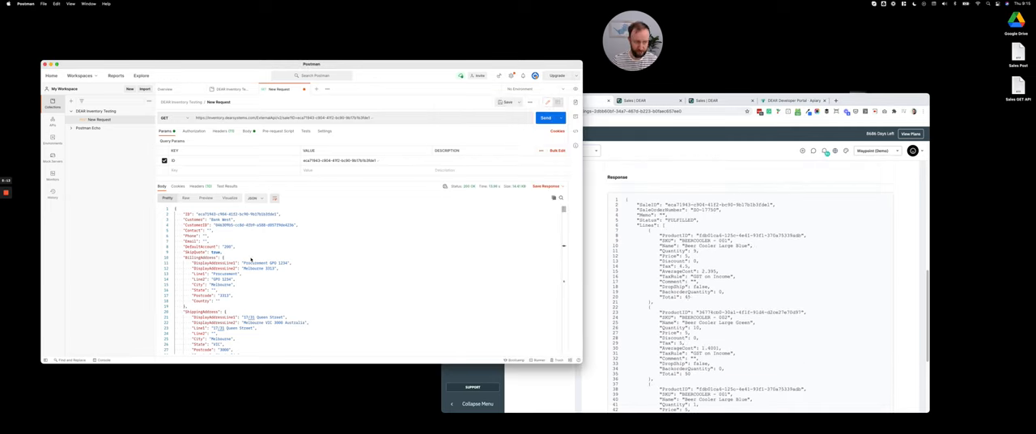
scroll("down", 3)
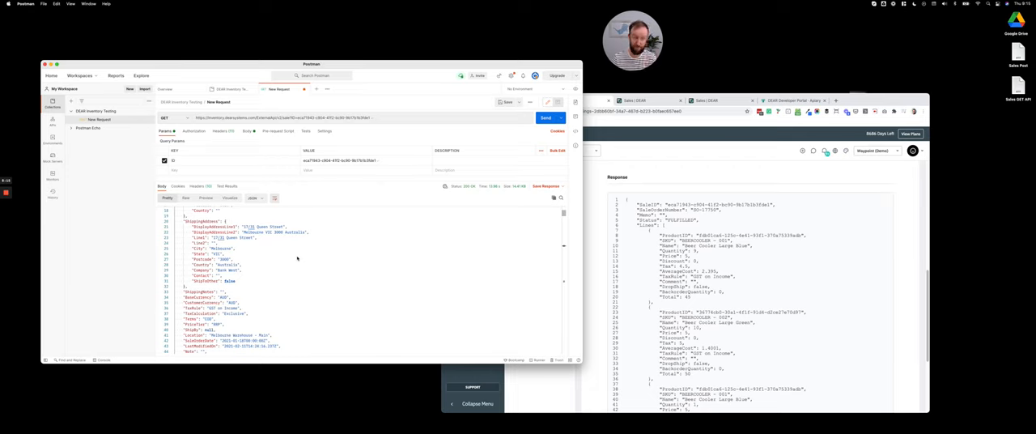
scroll("down", 3)
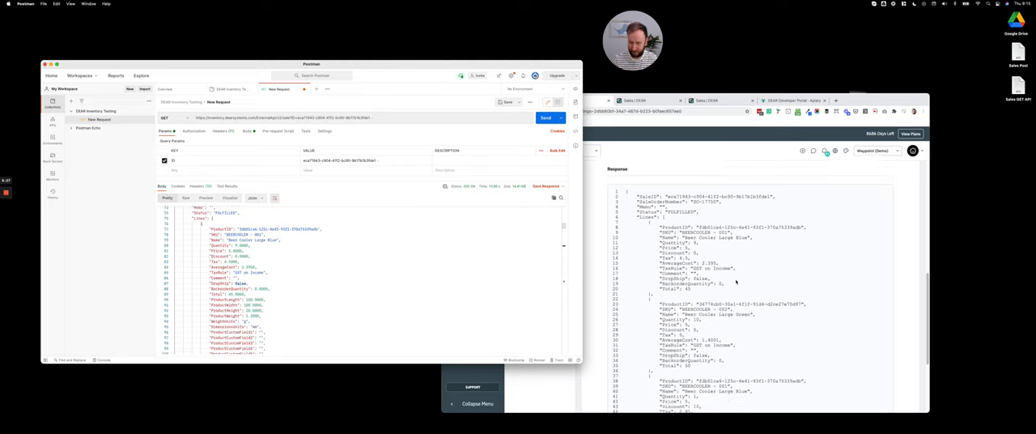
scroll("down", 3)
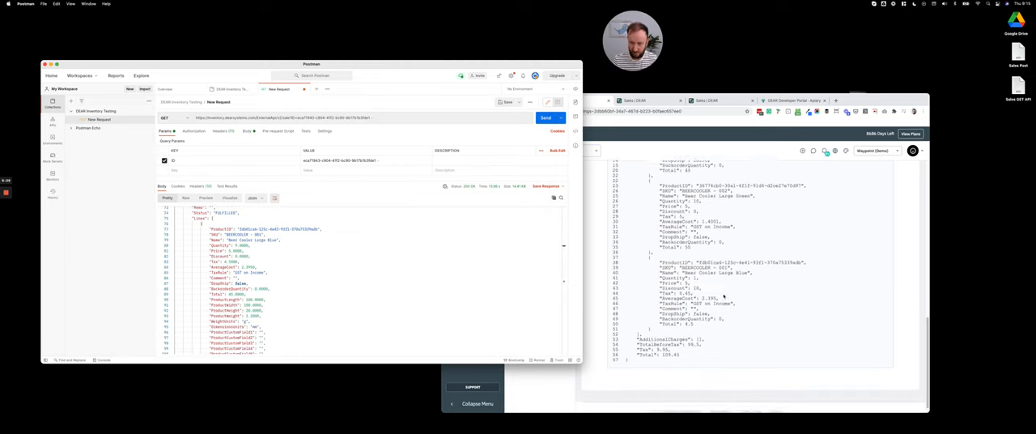